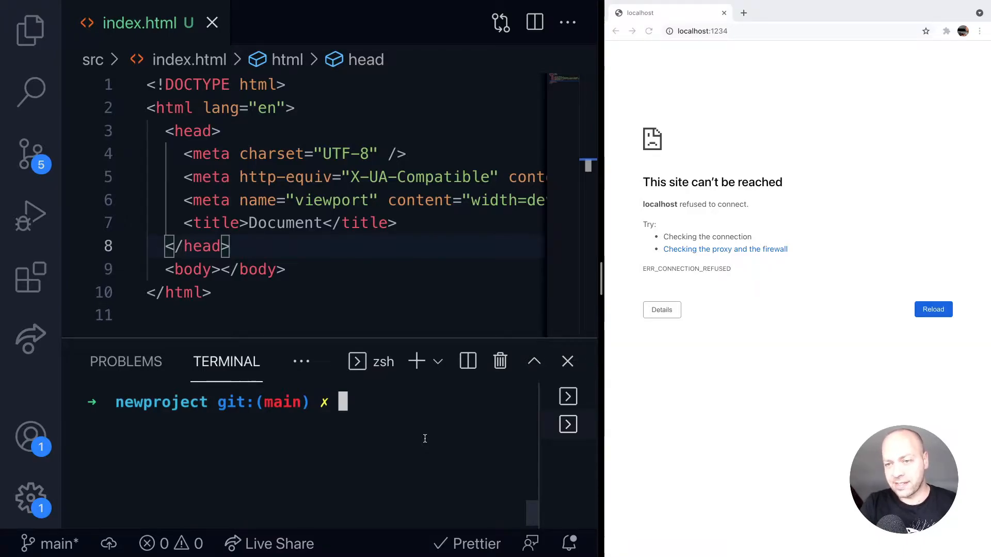
- Check the project files, then run 'npm install --save-dev parcel' in the terminal
{"action": "left_click", "coordinate": [28, 27]}
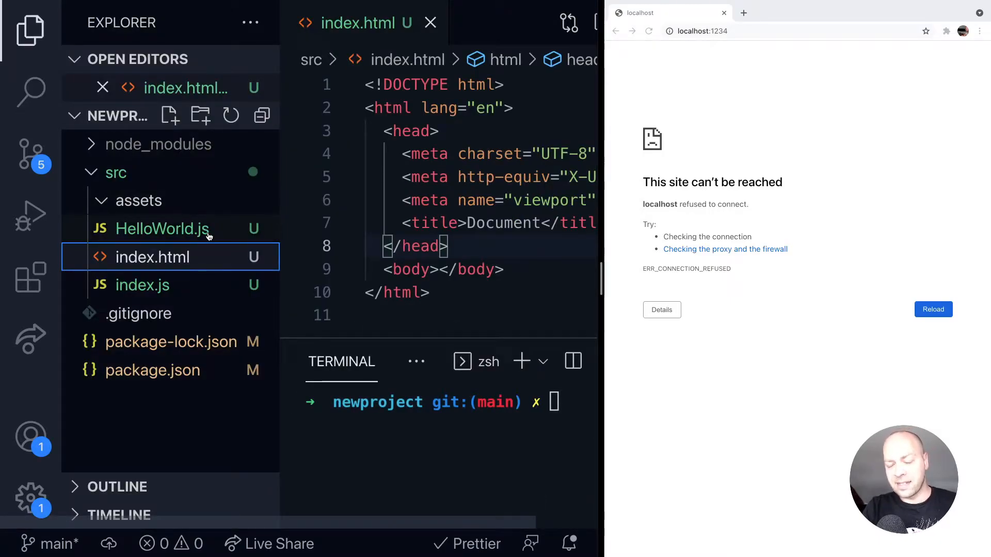
{"action": "mouse_move", "coordinate": [209, 258]}
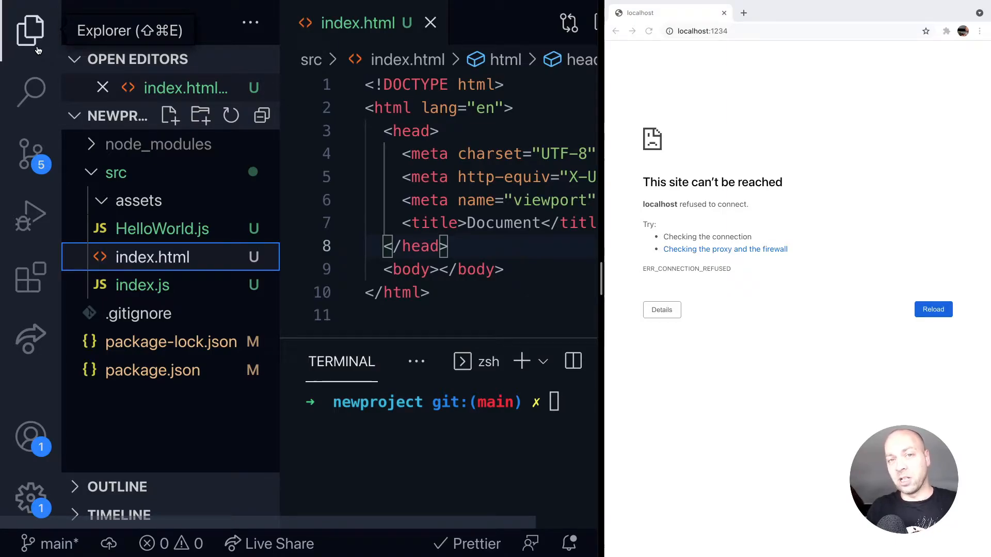
{"action": "left_click", "coordinate": [28, 30]}
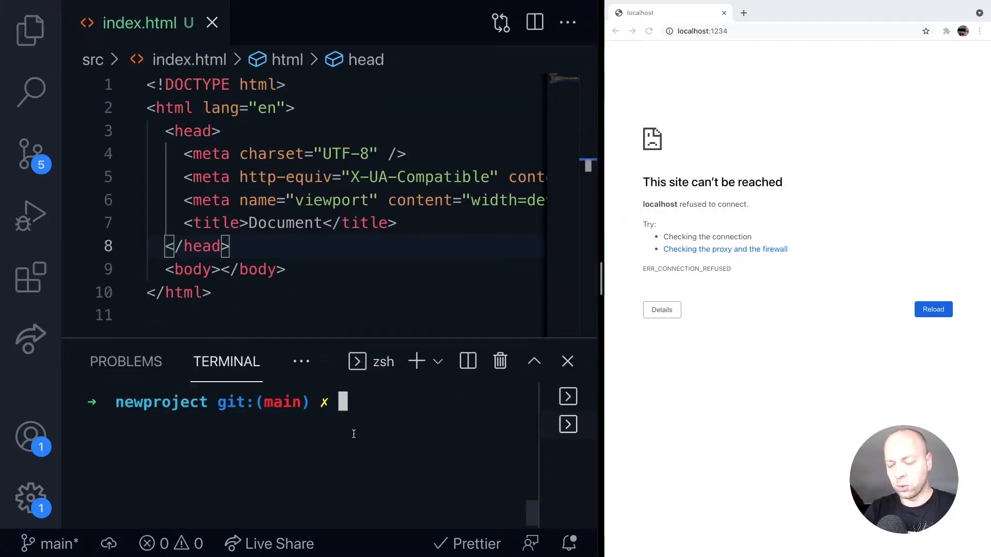
{"action": "type", "text": "npm in"}
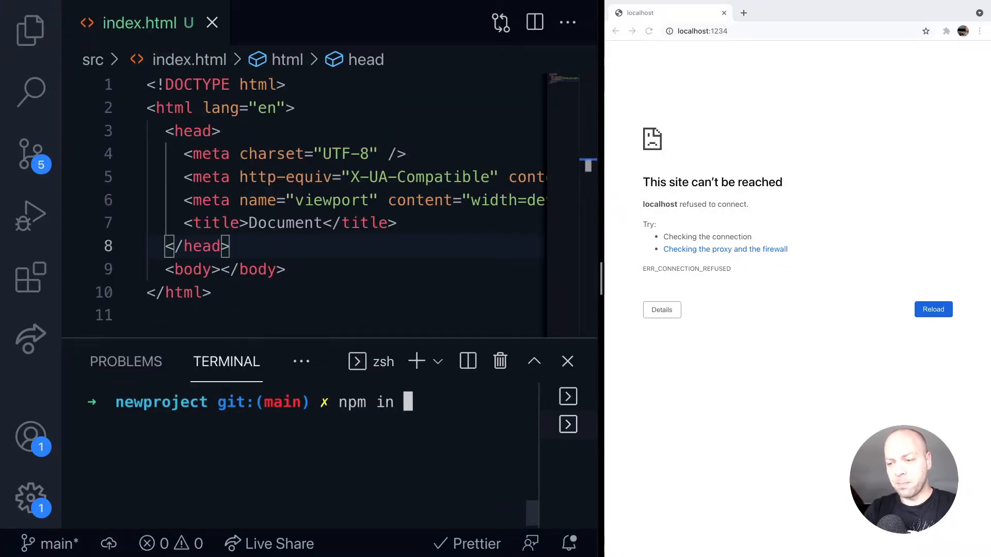
{"action": "type", "text": "st"}
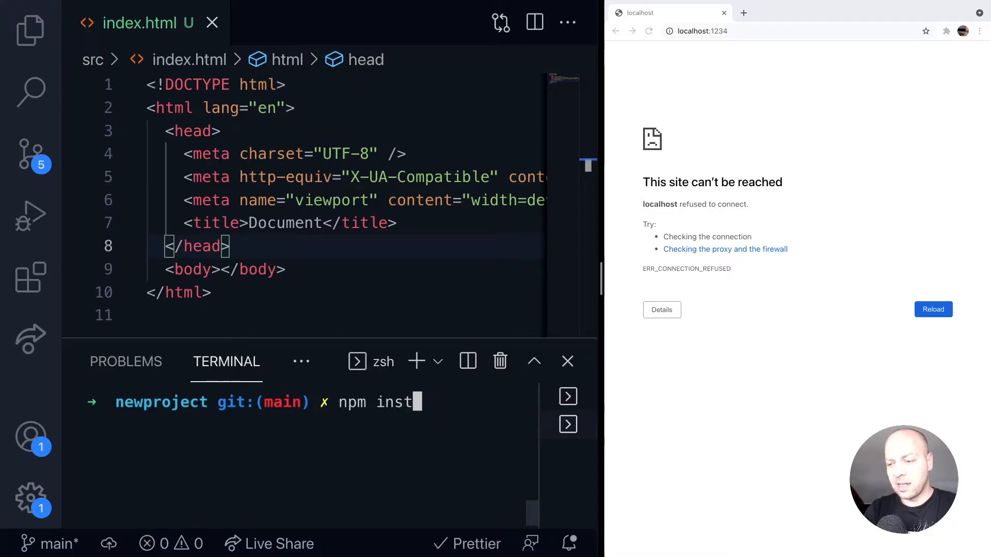
{"action": "type", "text": "all"}
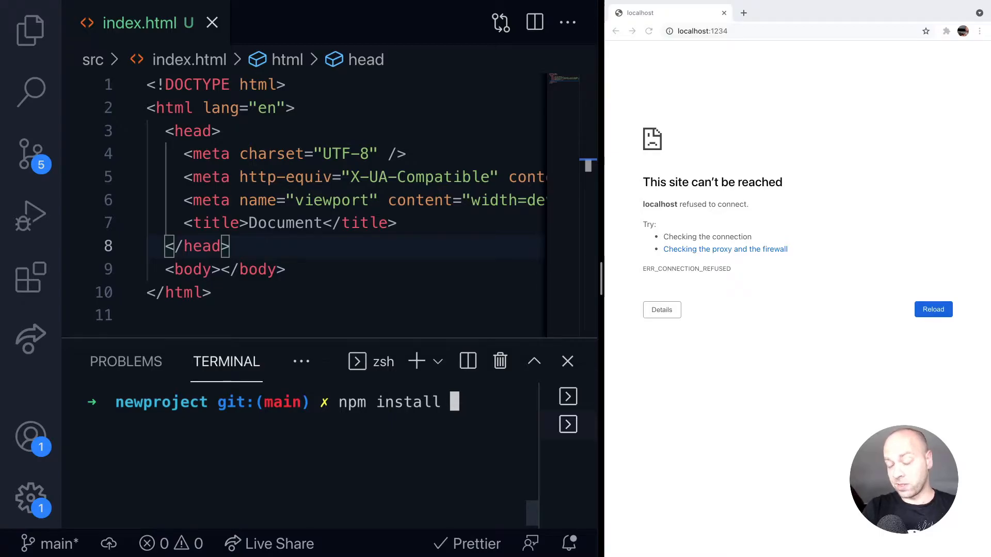
{"action": "type", "text": "--save-"}
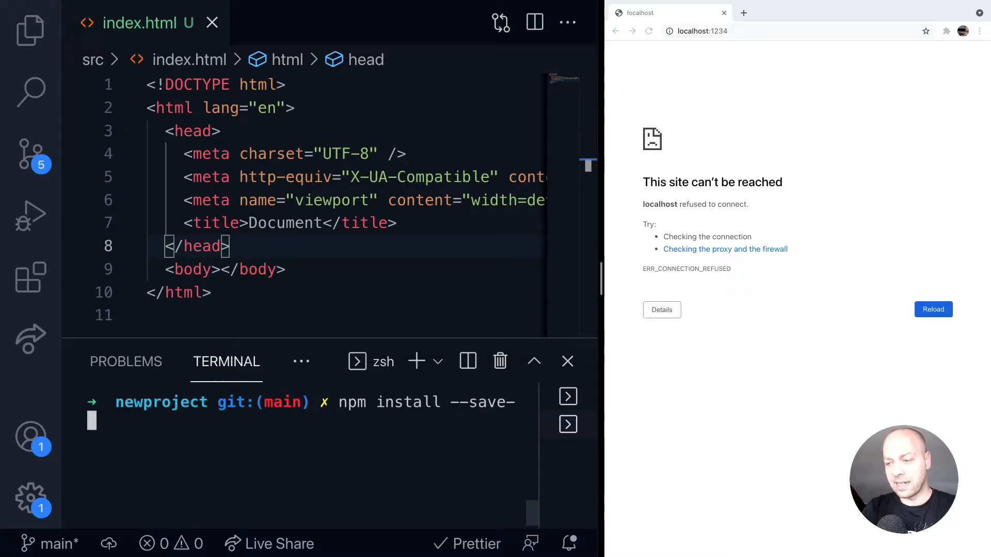
{"action": "type", "text": "dev"}
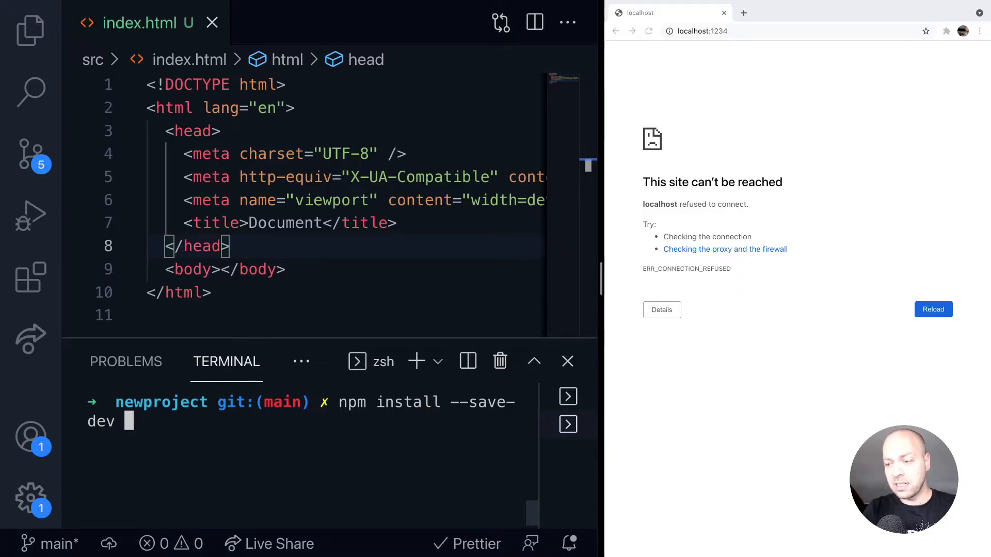
{"action": "type", "text": "parcel"}
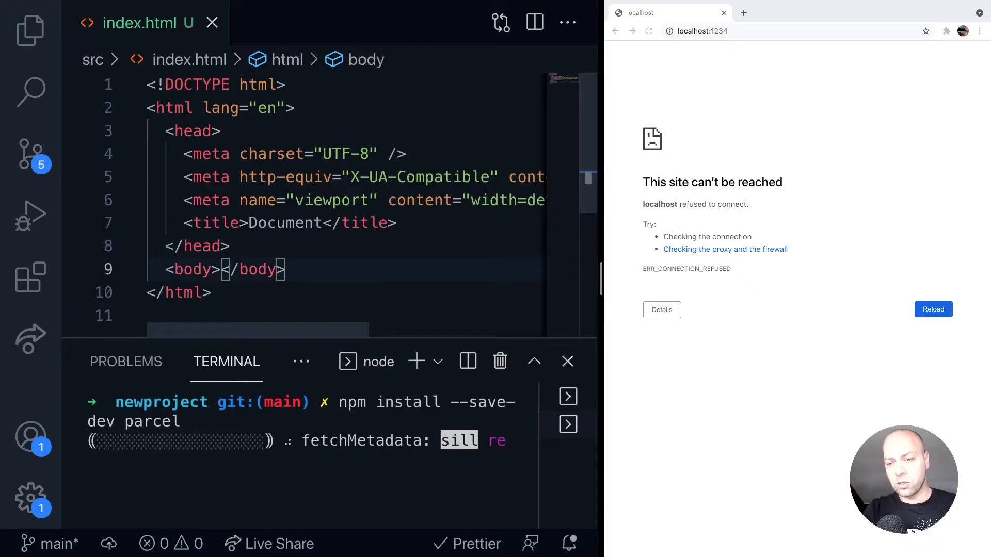
- Add <h1>Welcome to Parcel</h1> and a type="module" script loading ./index.js to the body
{"action": "type", "text": "<h1></h1>"}
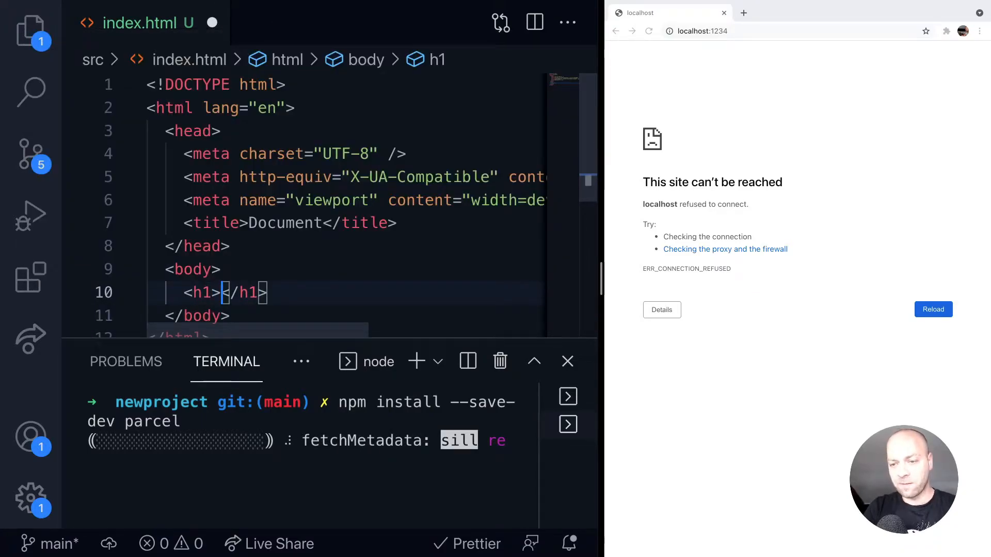
{"action": "type", "text": "Wl"}
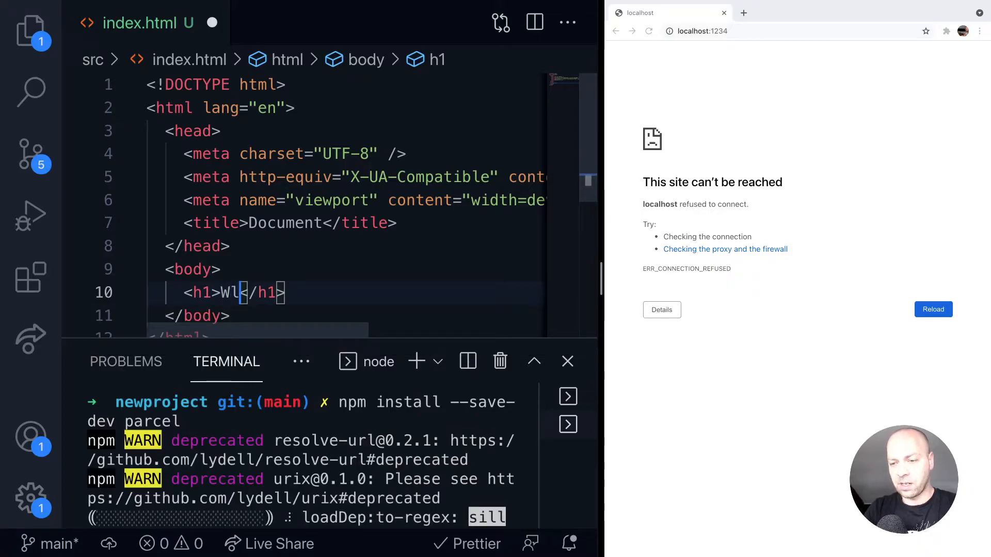
{"action": "type", "text": "elcome to"}
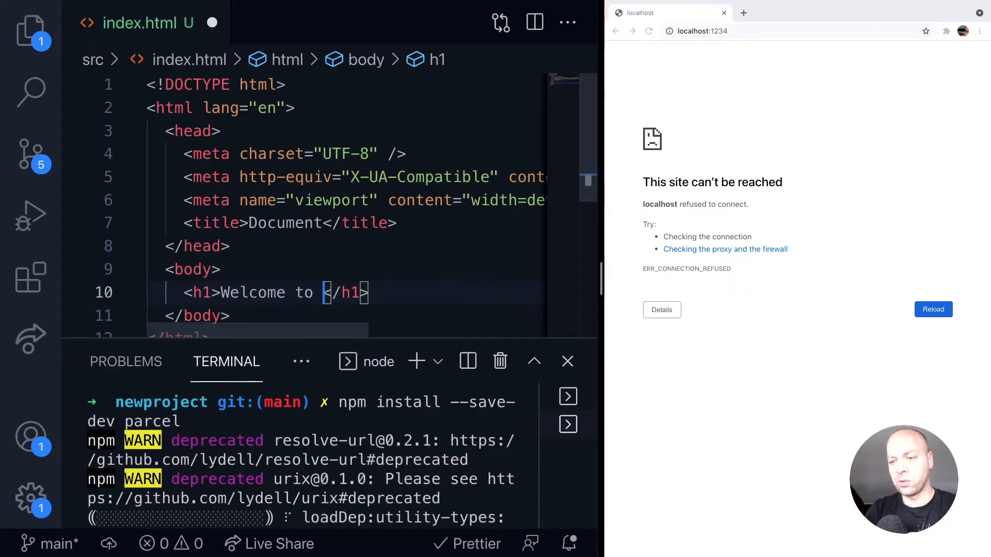
{"action": "type", "text": "Parcel"}
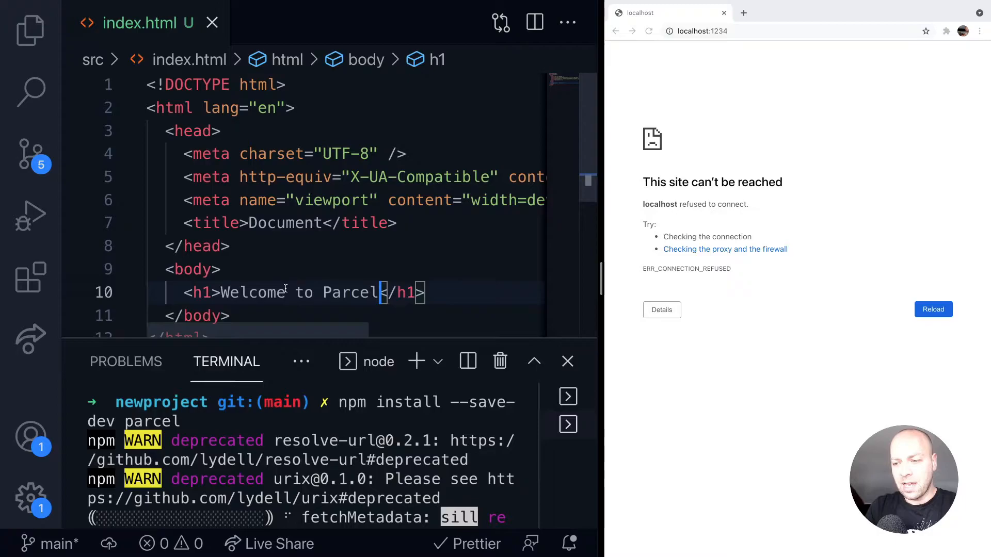
{"action": "type", "text": "<"}
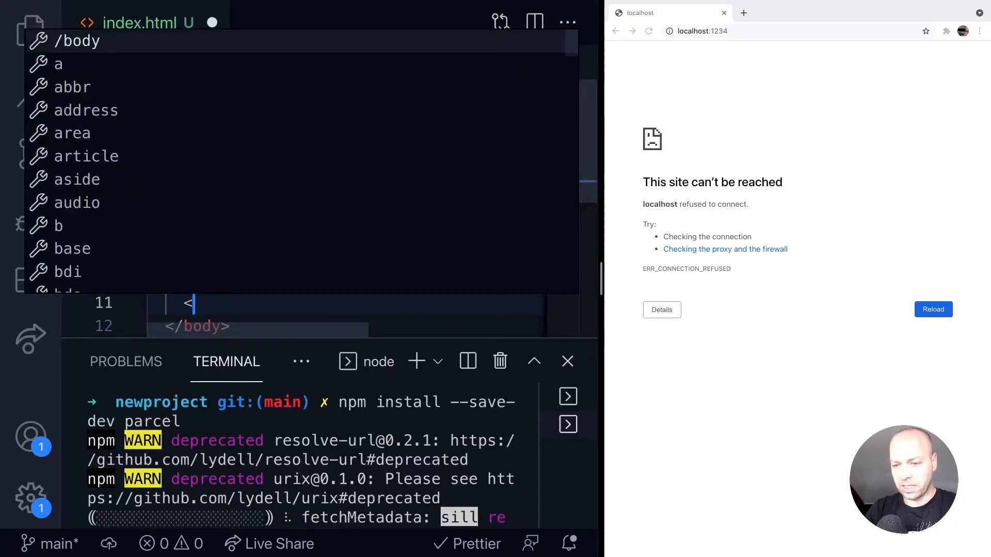
{"action": "type", "text": "script src=\""}
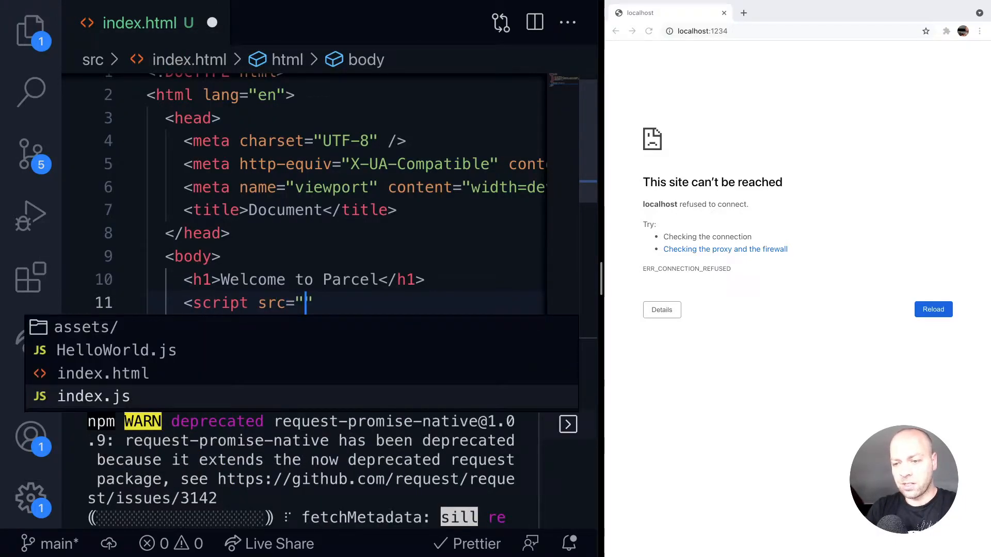
{"action": "type", "text": "./index.js"}
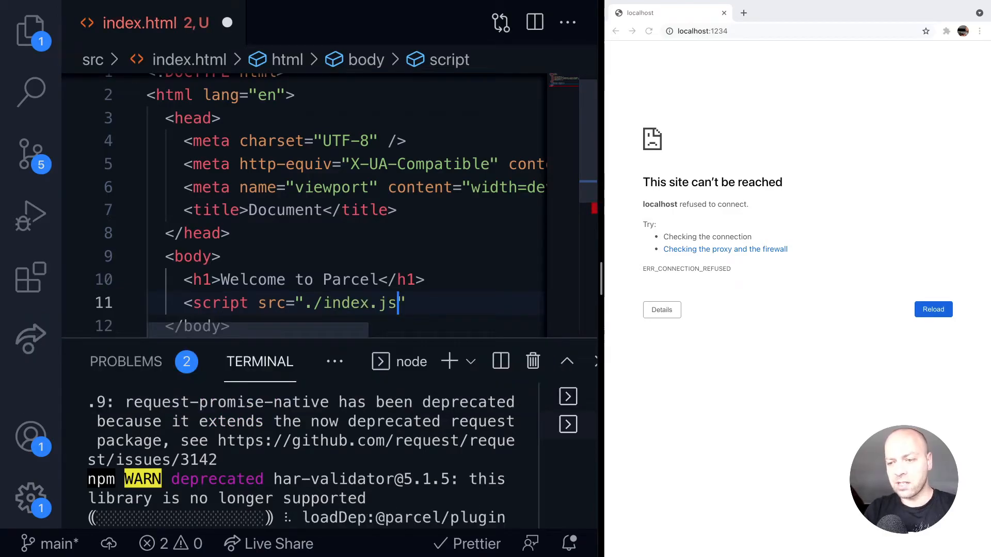
{"action": "type", "text": "\"></script>"}
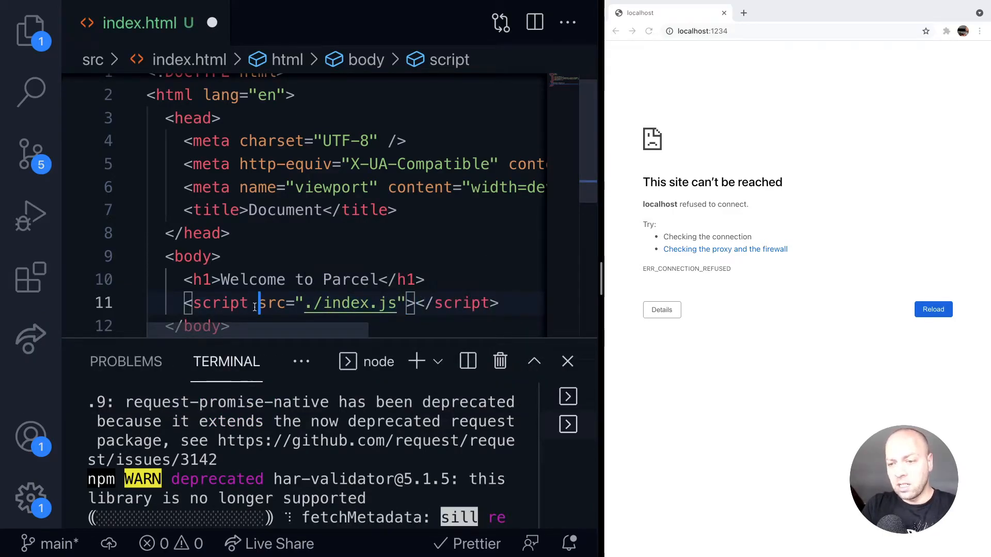
{"action": "type", "text": "type=\"module"}
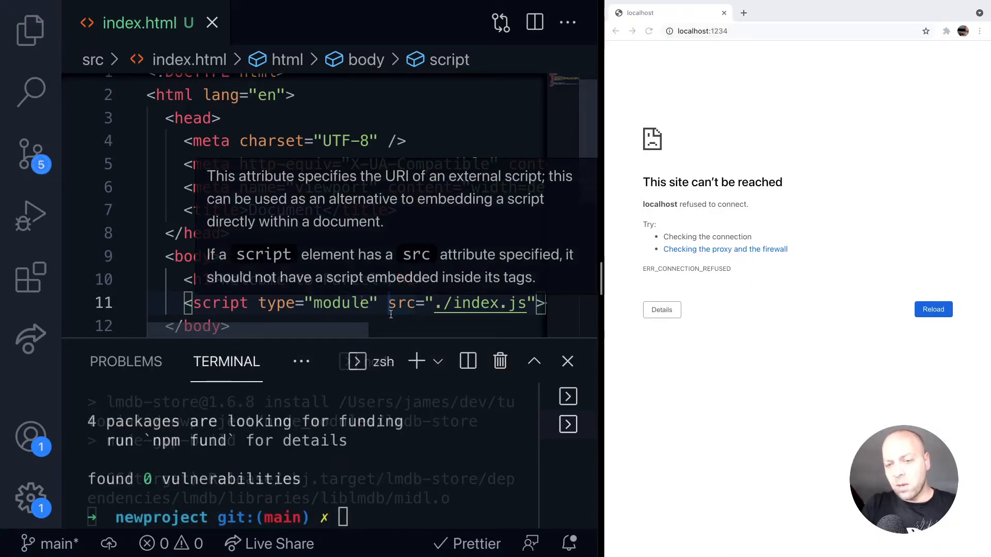
{"action": "left_click", "coordinate": [30, 28]}
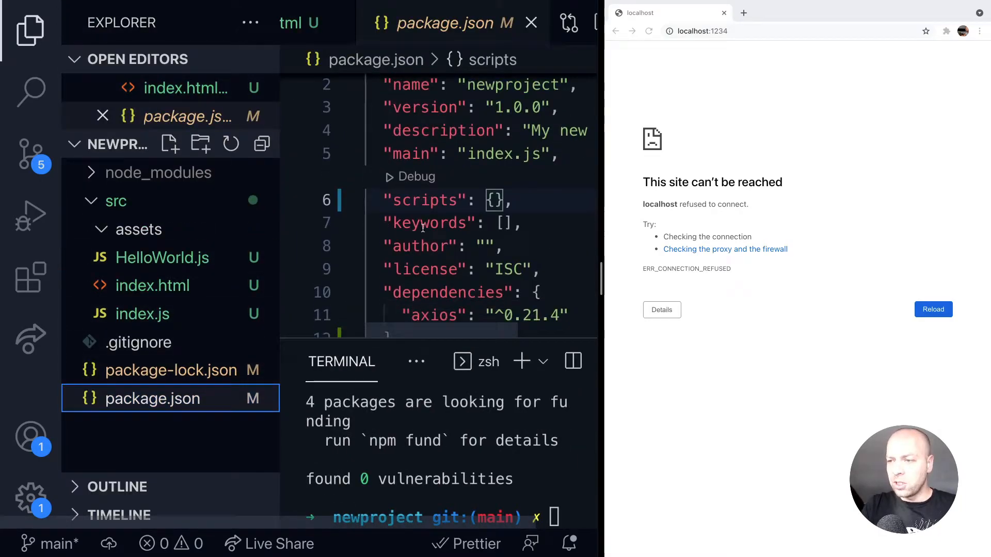
- Review the parcel devDependency in package.json and place the cursor in the empty scripts object
{"action": "scroll", "scroll_direction": "down", "scroll_amount": 3}
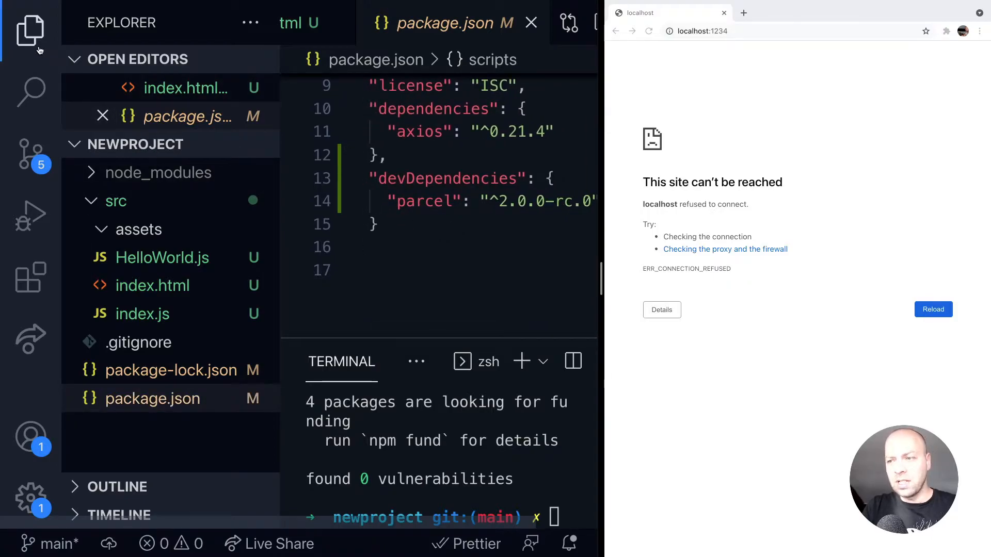
{"action": "left_click", "coordinate": [29, 29]}
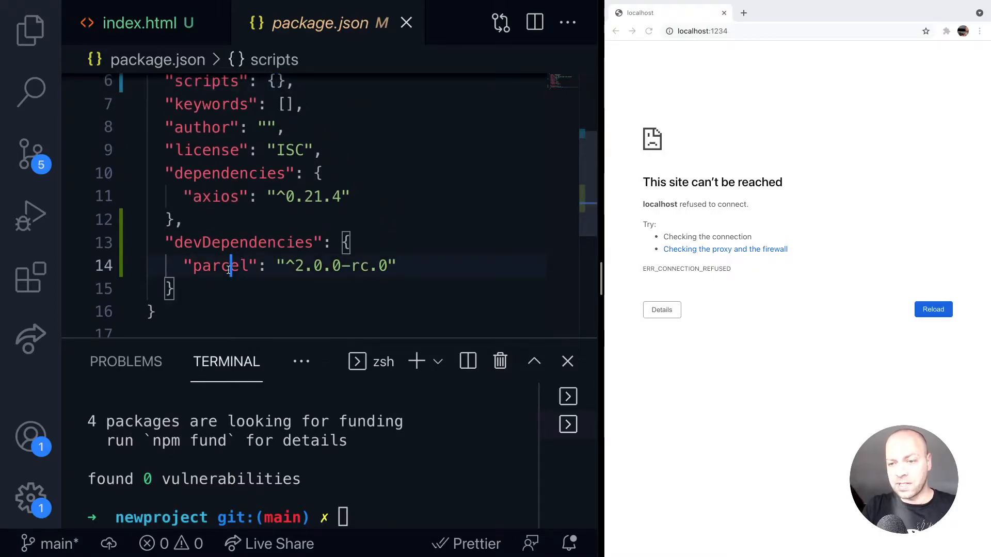
{"action": "double_click", "coordinate": [219, 265]}
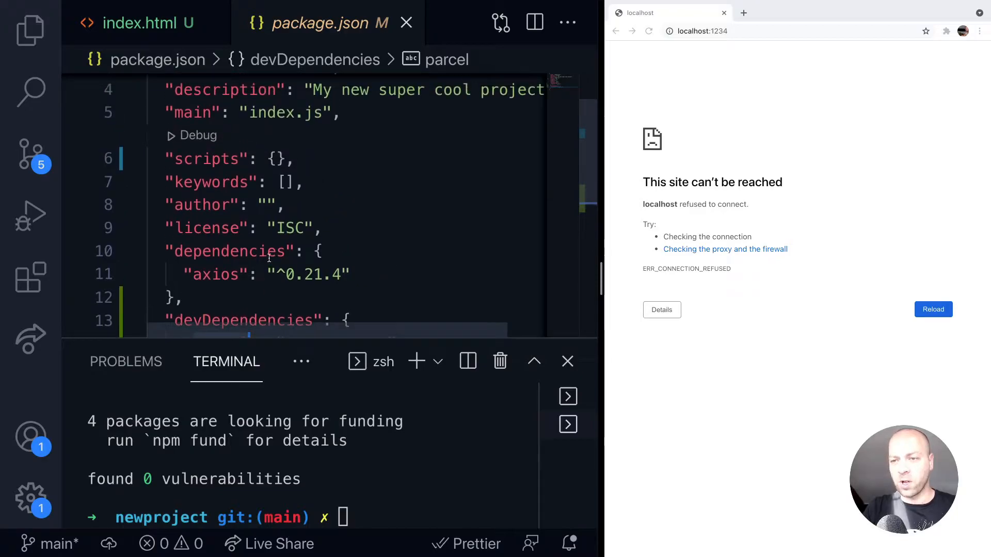
{"action": "left_click", "coordinate": [275, 175]}
{"action": "type", "text": "\"serve"}
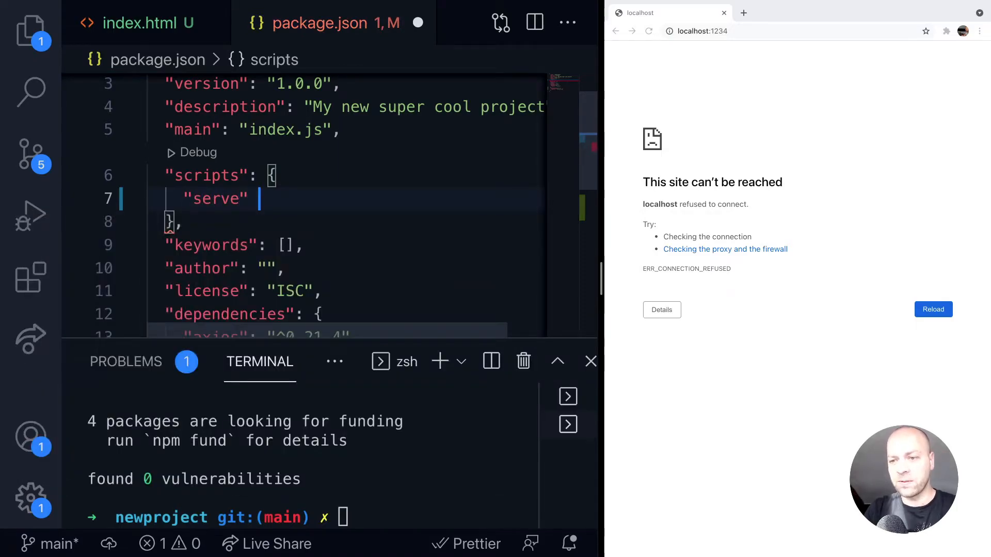
- Add a "serve": "parcel serve src/index.html" script to package.json
{"action": "type", "text": ": \"\""}
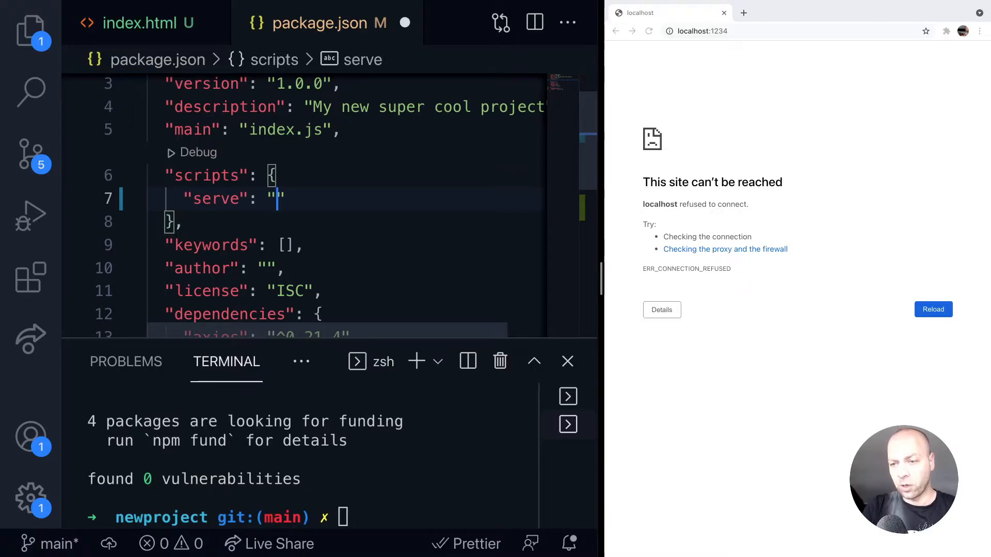
{"action": "type", "text": "parcel"}
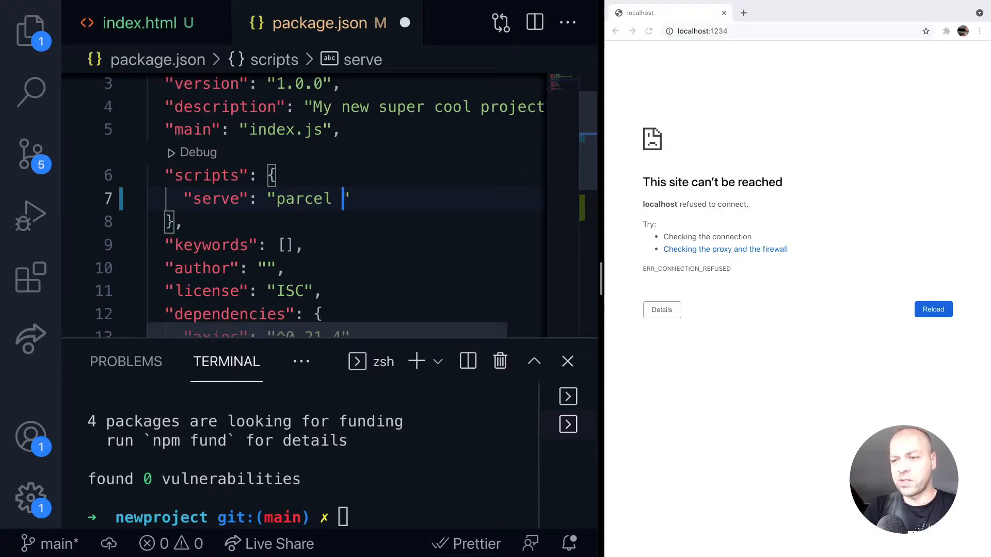
{"action": "type", "text": "serve src/index.h"}
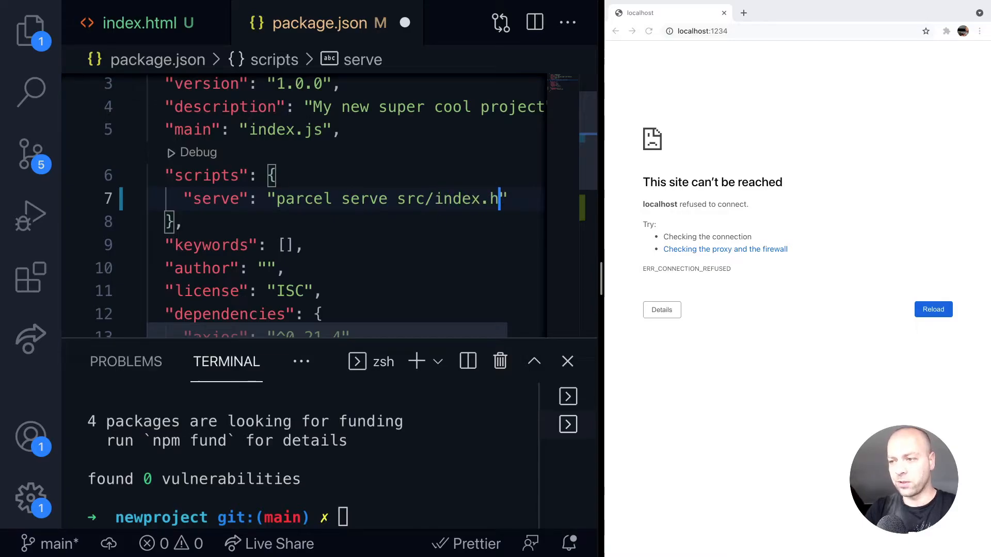
{"action": "type", "text": "tml"}
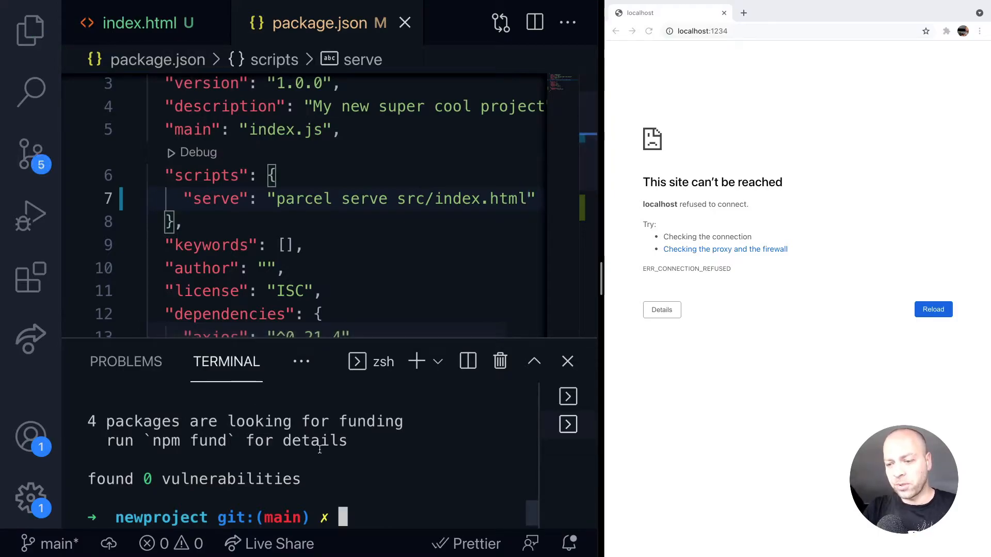
- Run 'npm run serve' to start the Parcel server on localhost:1234
{"action": "type", "text": "npm r"}
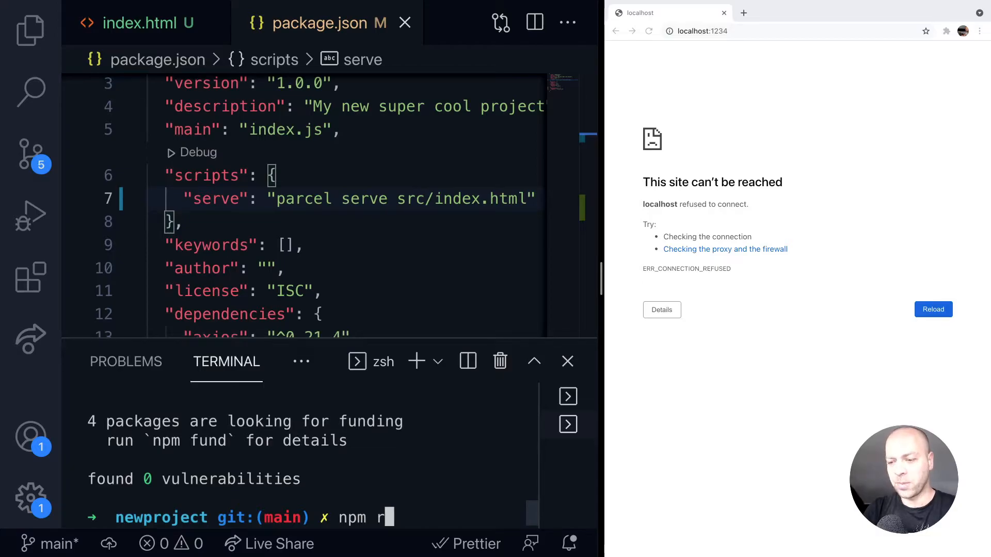
{"action": "key", "text": "Enter"}
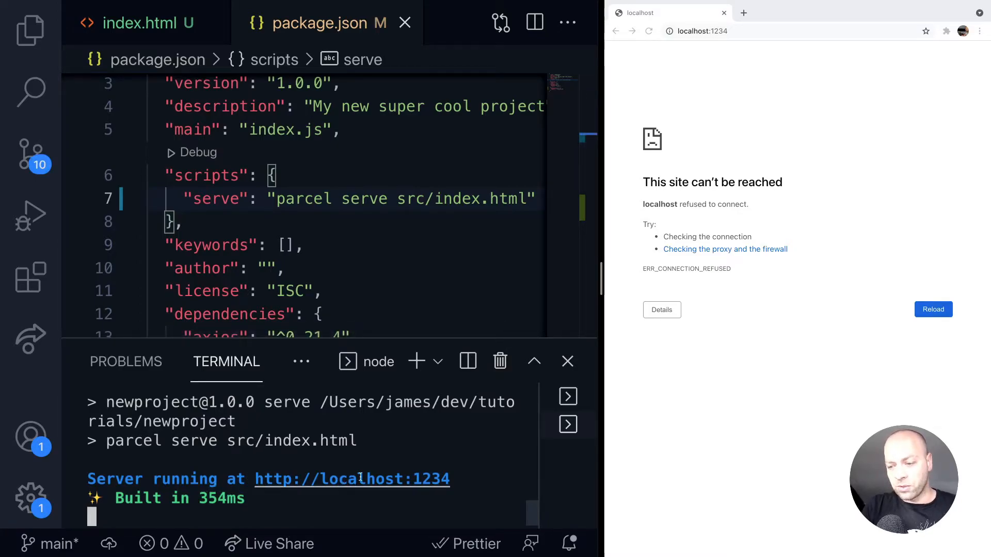
{"action": "mouse_move", "coordinate": [733, 396]}
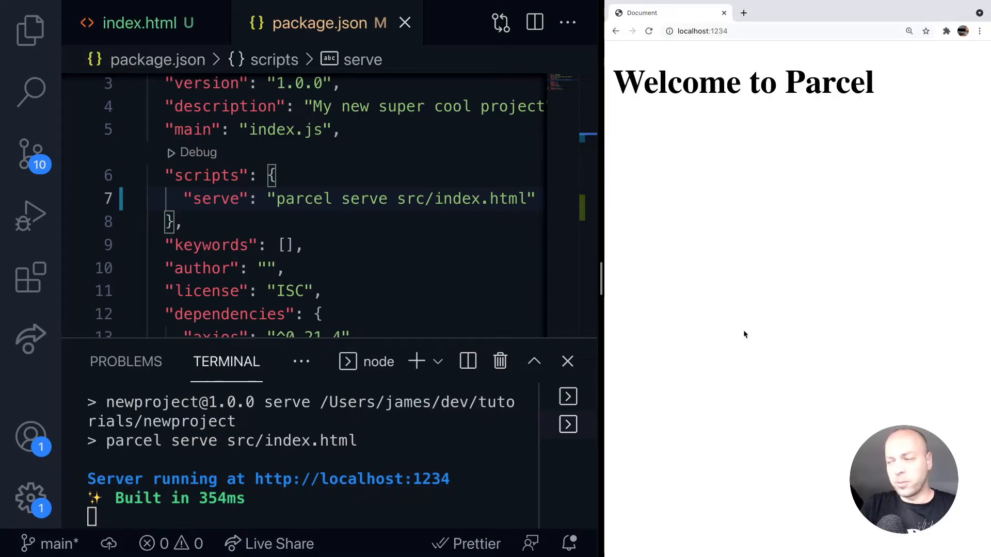
{"action": "mouse_move", "coordinate": [30, 62]}
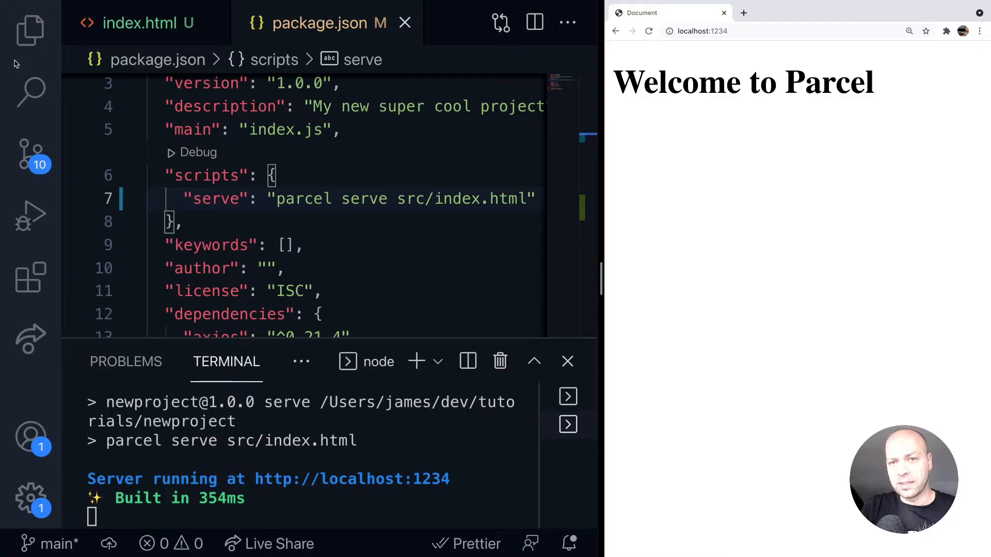
- Append '!!!' to the h1 in src/index.html so it reads 'Welcome to Parcel!!!'
{"action": "left_click", "coordinate": [30, 30]}
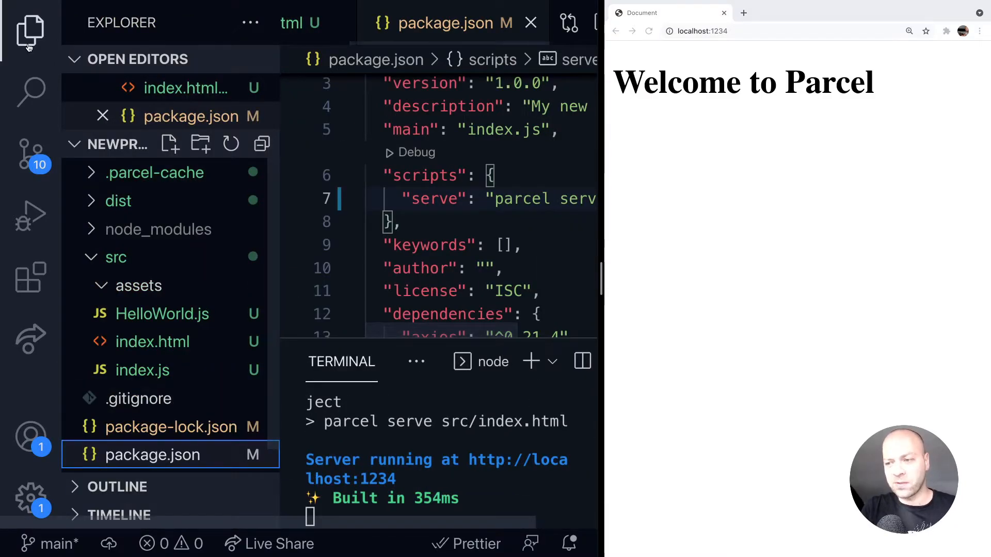
{"action": "left_click", "coordinate": [153, 342]}
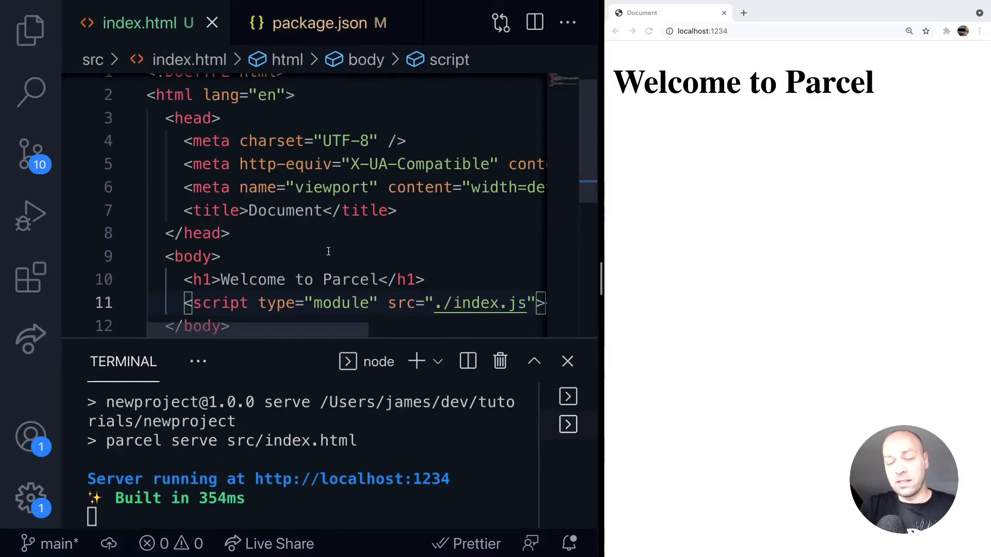
{"action": "type", "text": "!!"}
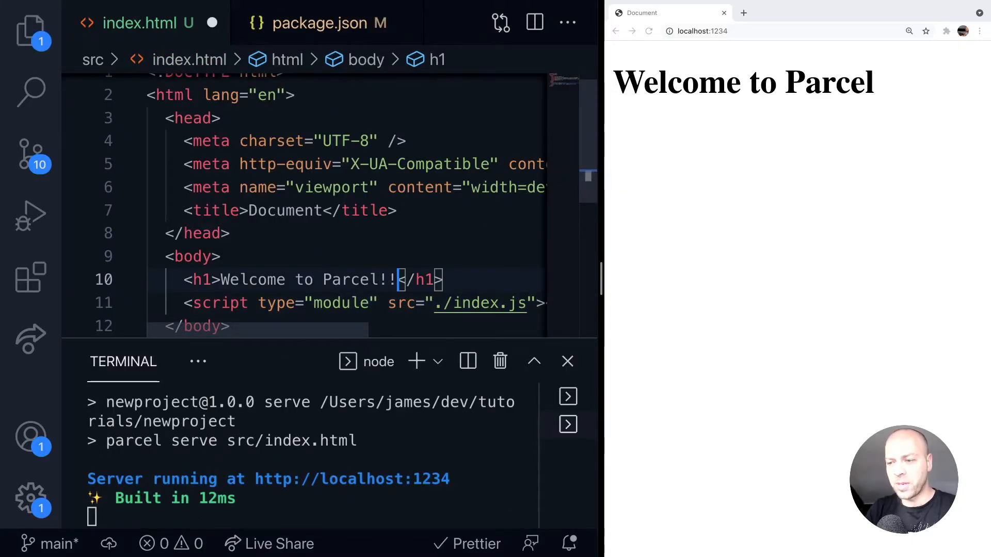
{"action": "type", "text": "!"}
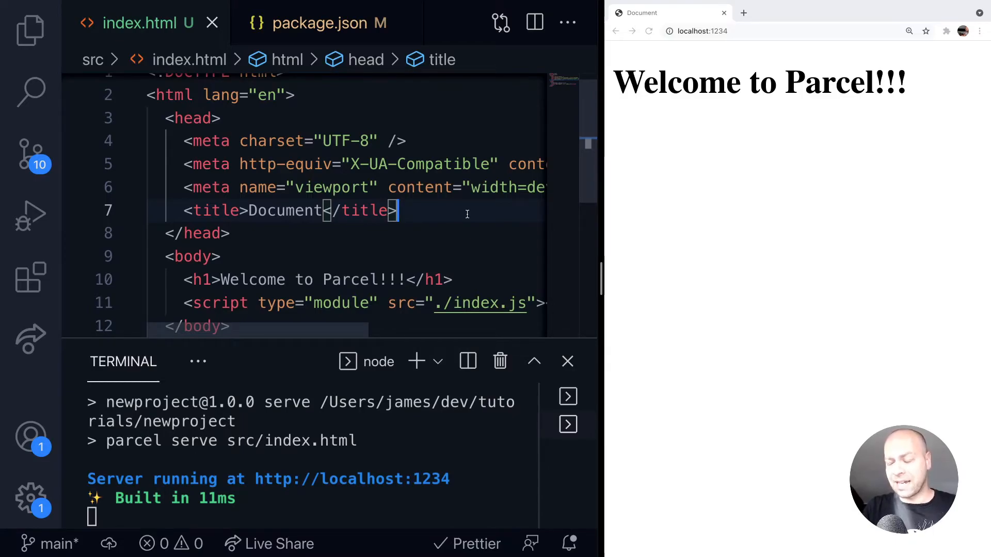
{"action": "left_click", "coordinate": [29, 29]}
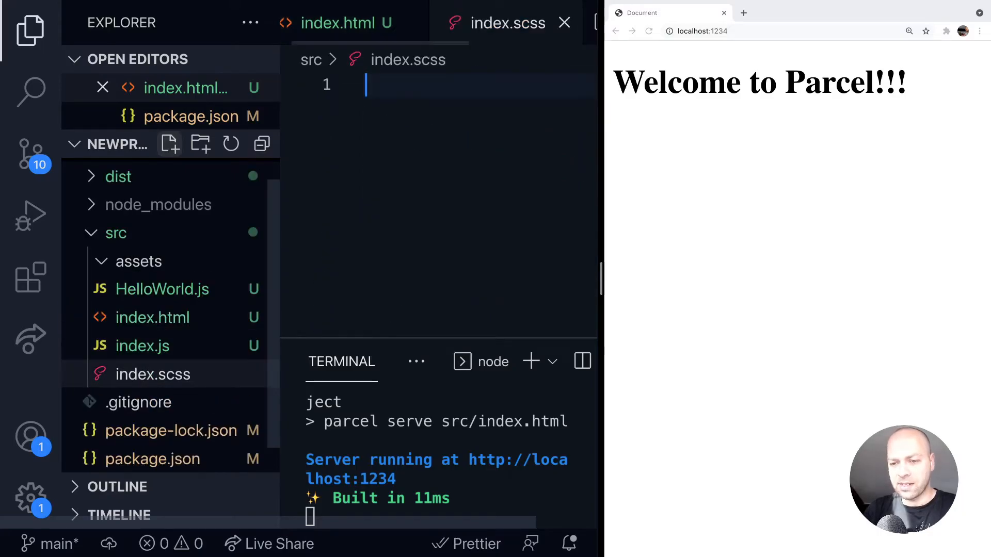
- Write the nested rule h1 { span { color: green; } } in index.scss, then reopen index.html
{"action": "type", "text": "h1 {"}
{"action": "type", "text": "span {"}
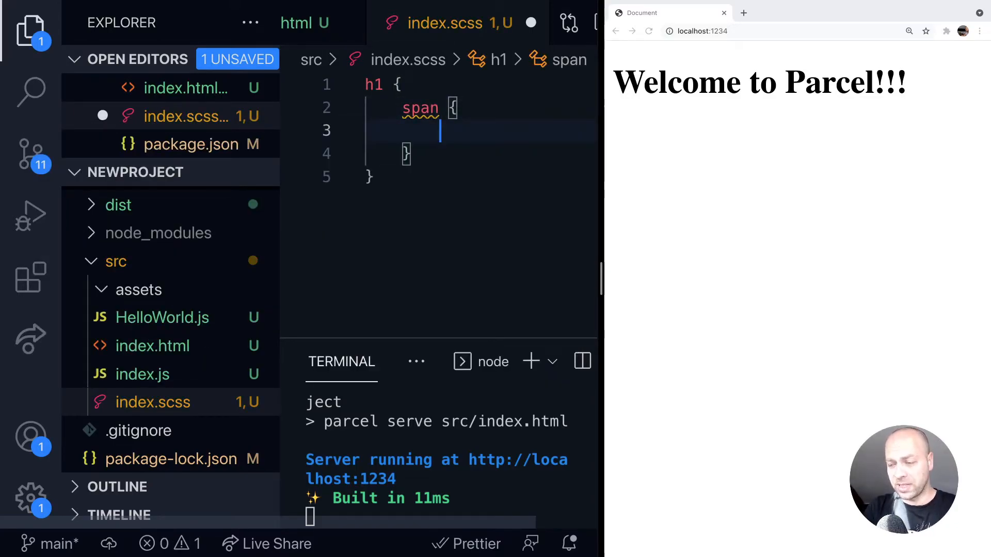
{"action": "type", "text": "color:"}
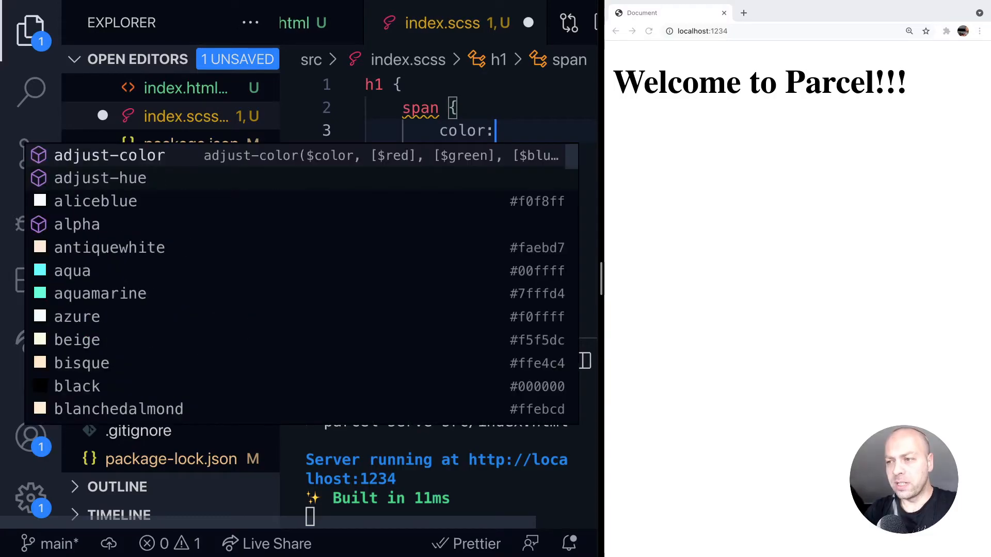
{"action": "type", "text": "green;"}
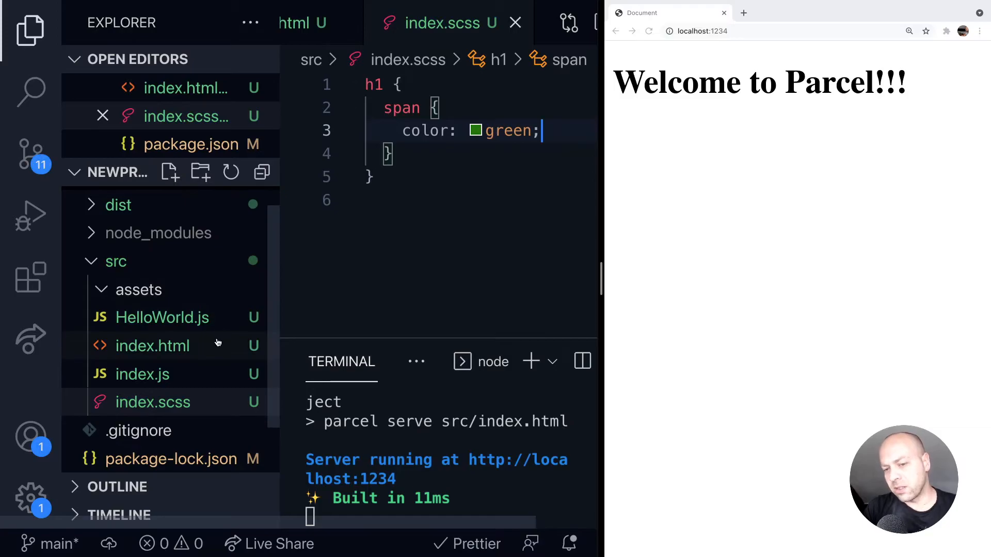
{"action": "left_click", "coordinate": [153, 346]}
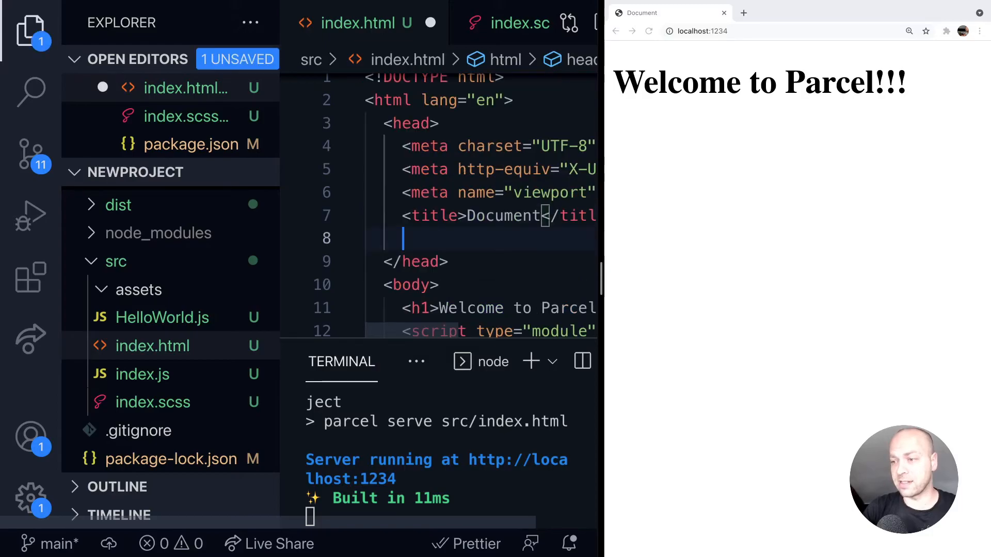
- Add a <link rel="stylesheet" href="index.scss"> tag under the title in index.html
{"action": "scroll", "scroll_direction": "right", "scroll_amount": 3}
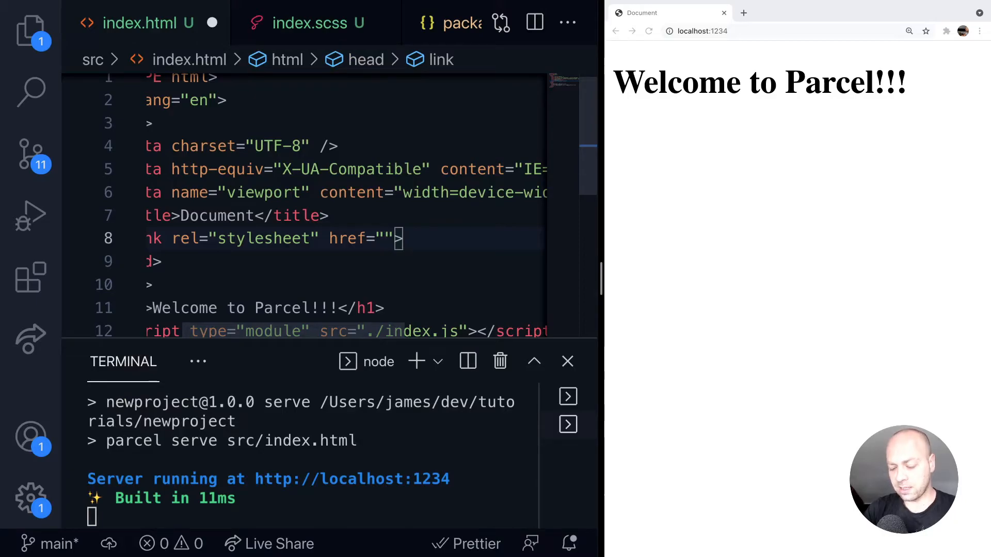
{"action": "type", "text": "index.scss"}
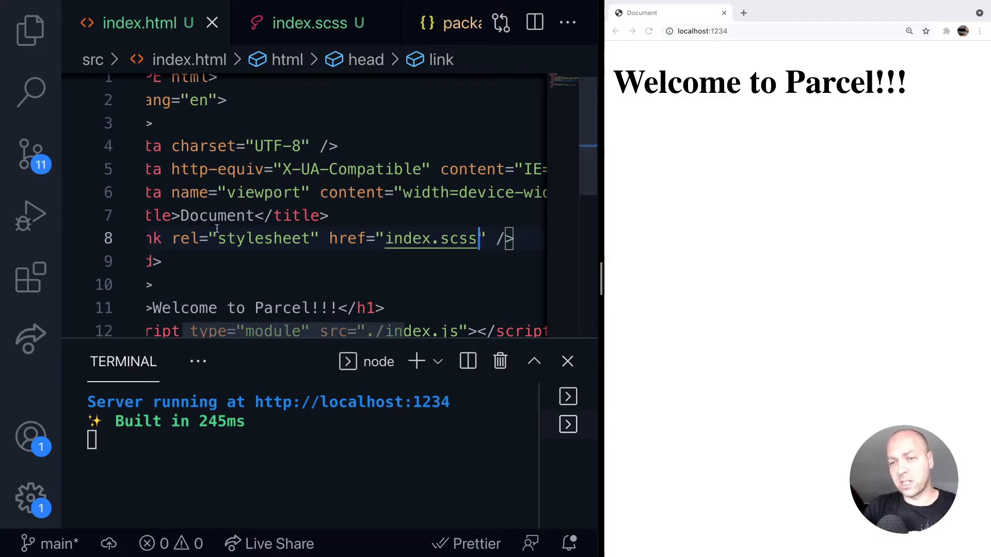
{"action": "left_click", "coordinate": [32, 29]}
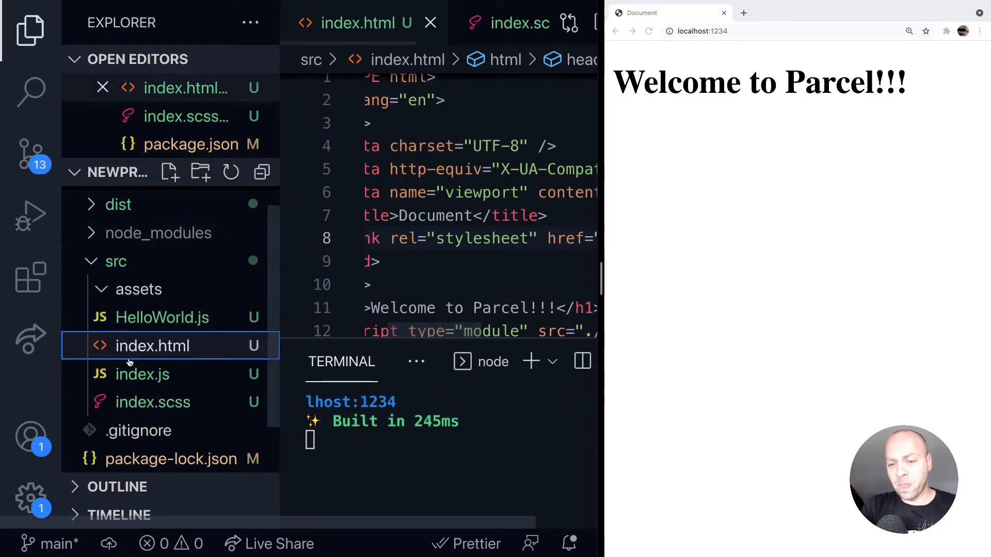
- Open package.json and scroll to the parcel 2.0.0-rc.0 devDependency
{"action": "left_click", "coordinate": [152, 431]}
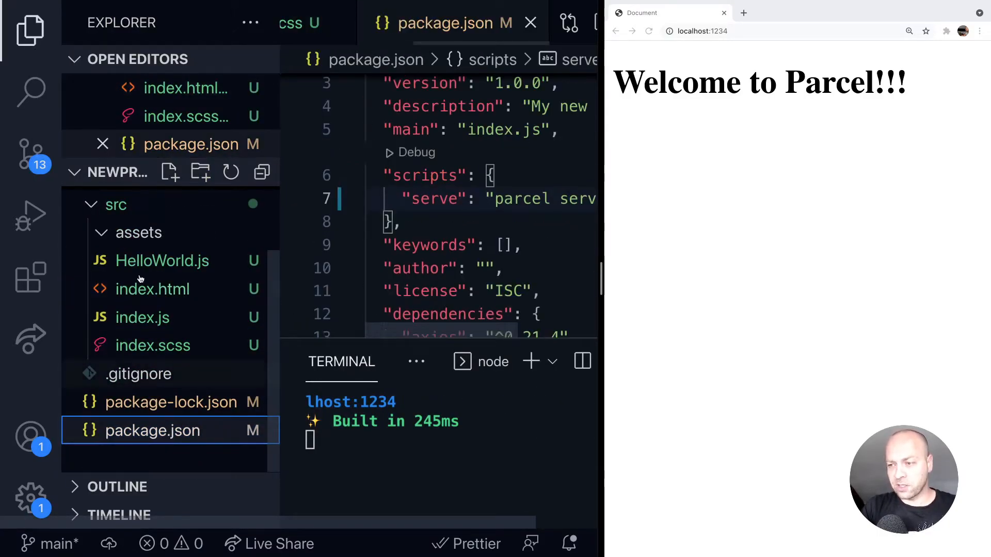
{"action": "scroll", "scroll_direction": "down", "scroll_amount": 3}
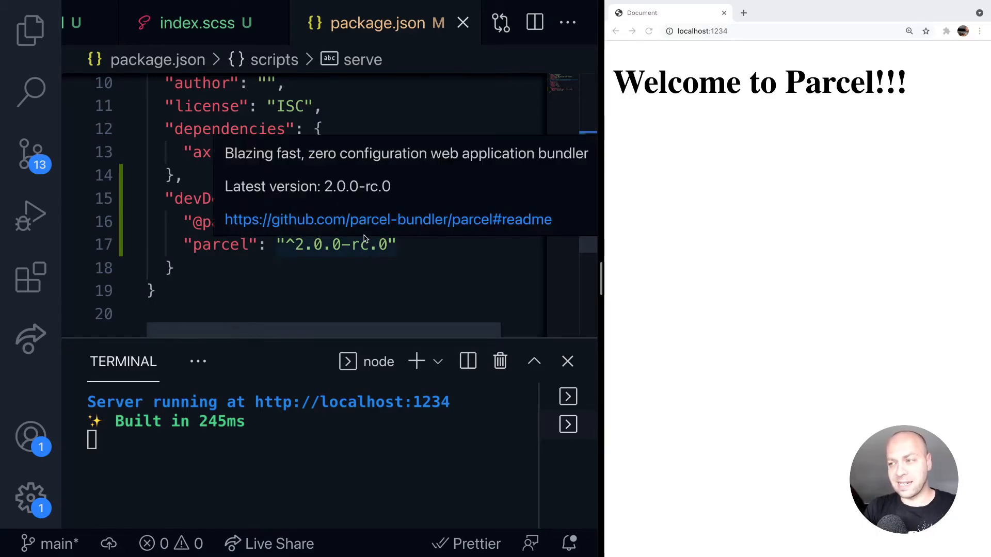
{"action": "mouse_move", "coordinate": [120, 115]}
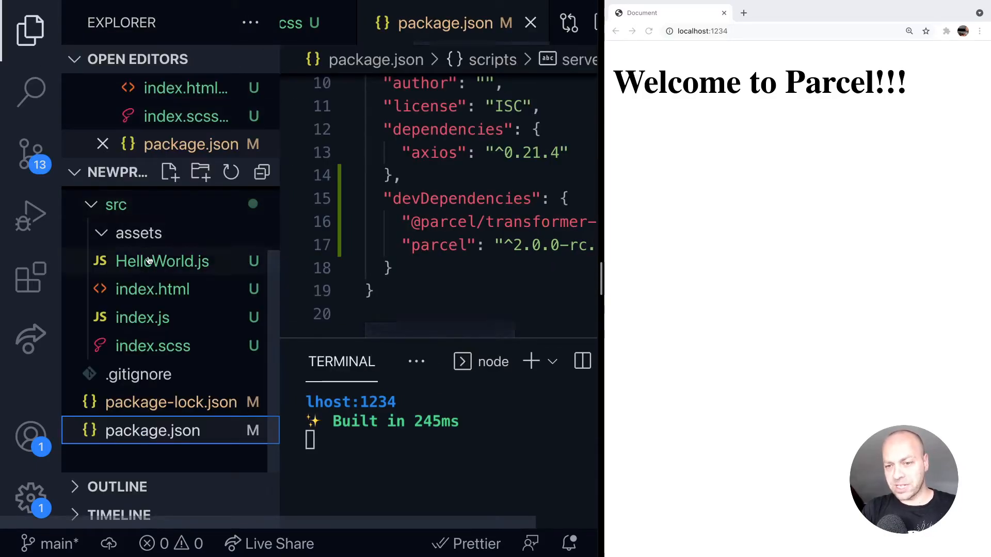
- Wrap 'Parcel!!!' in the index.html heading in a <span> so it renders green
{"action": "left_click", "coordinate": [152, 289]}
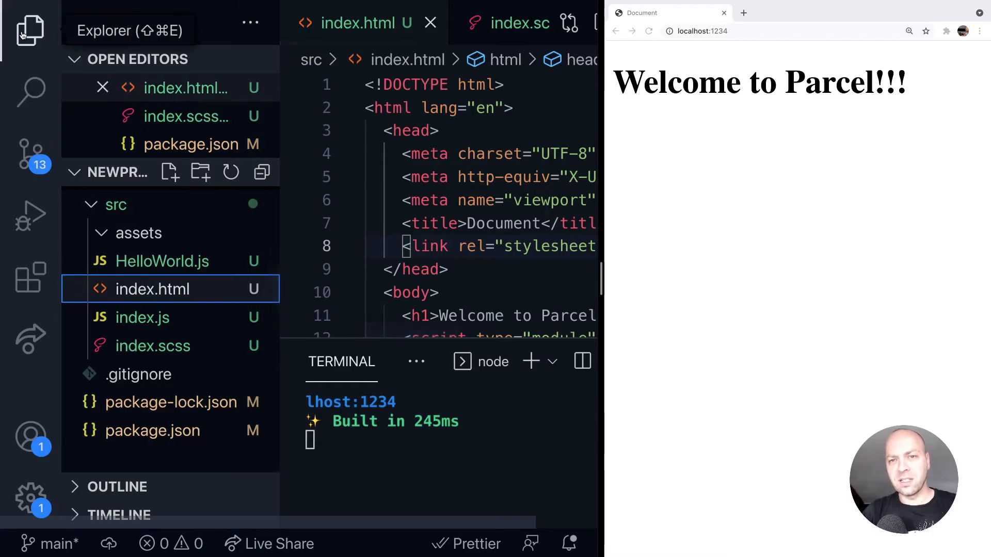
{"action": "left_click", "coordinate": [29, 30]}
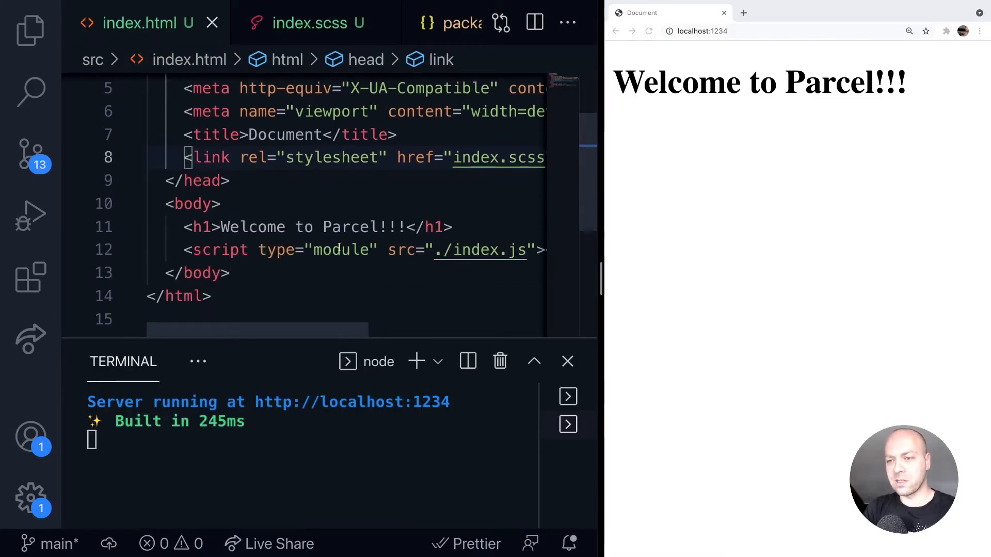
{"action": "type", "text": "<span>"}
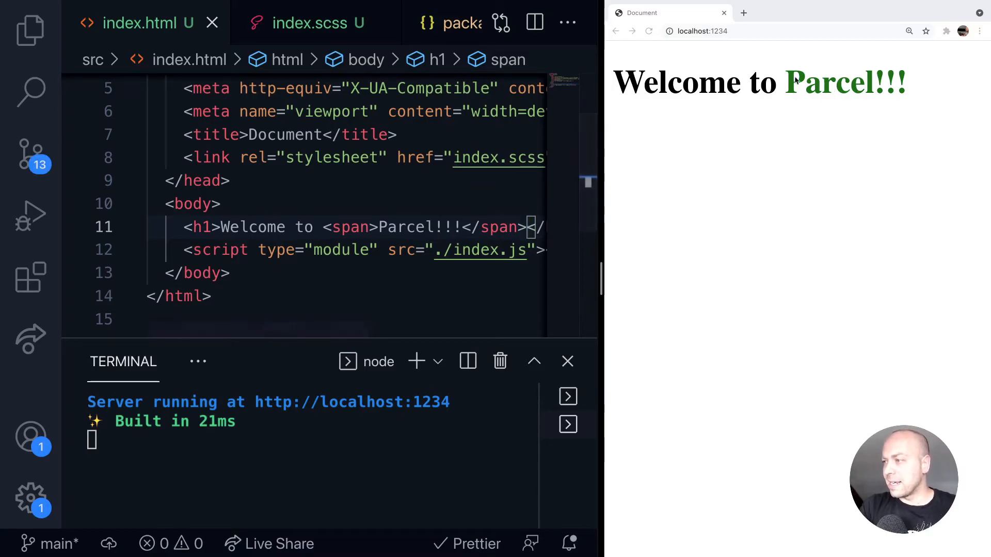
{"action": "mouse_move", "coordinate": [790, 155]}
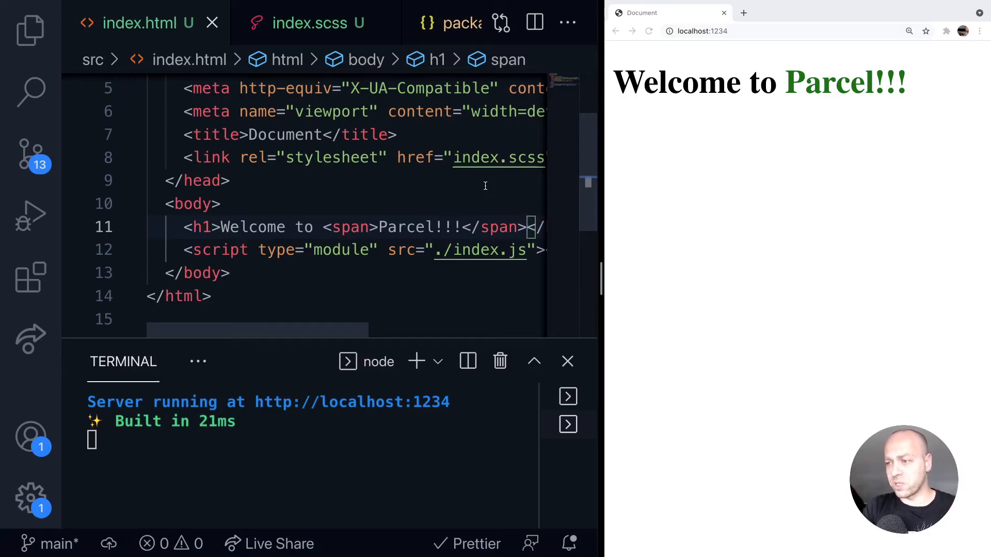
- Edit the index.html script tag so its src reads ./index.ts instead of ./index.js
{"action": "left_click", "coordinate": [229, 180]}
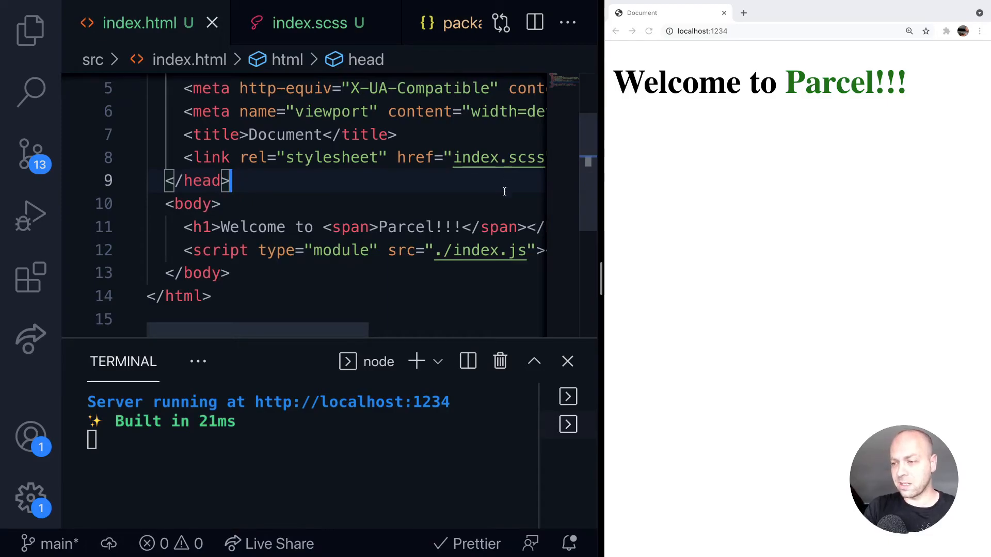
{"action": "left_click", "coordinate": [522, 265]}
{"action": "type", "text": "t"}
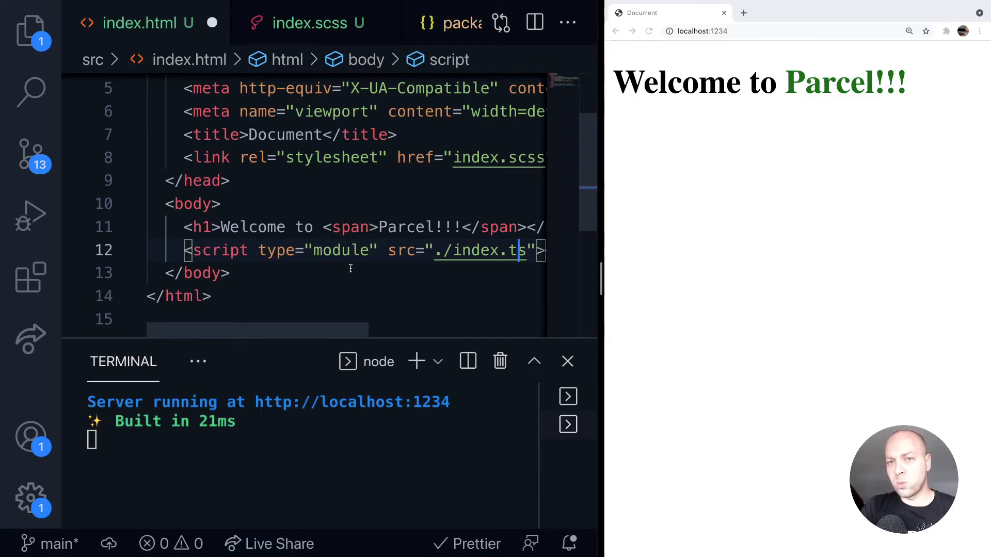
{"action": "left_click", "coordinate": [30, 27]}
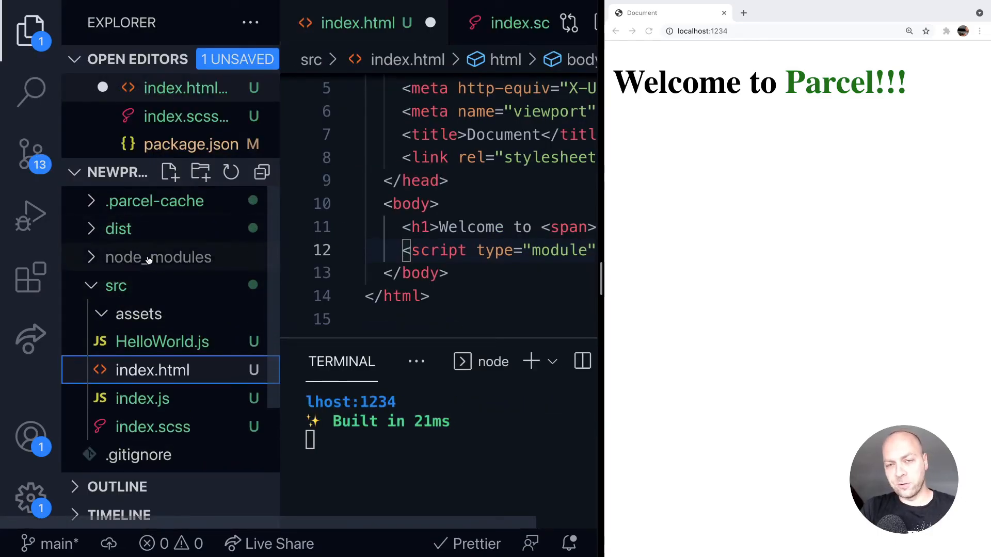
{"action": "mouse_move", "coordinate": [162, 233]}
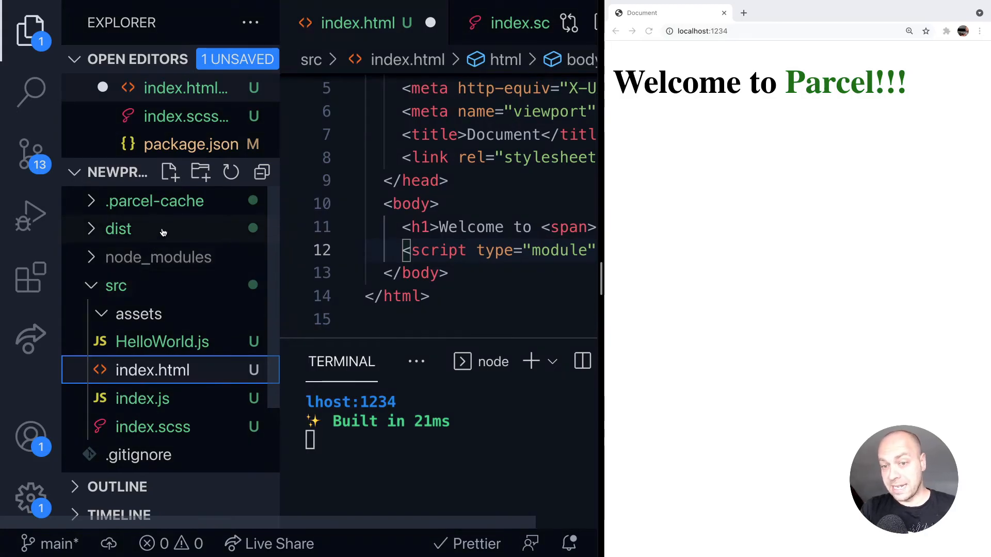
{"action": "mouse_move", "coordinate": [162, 230]}
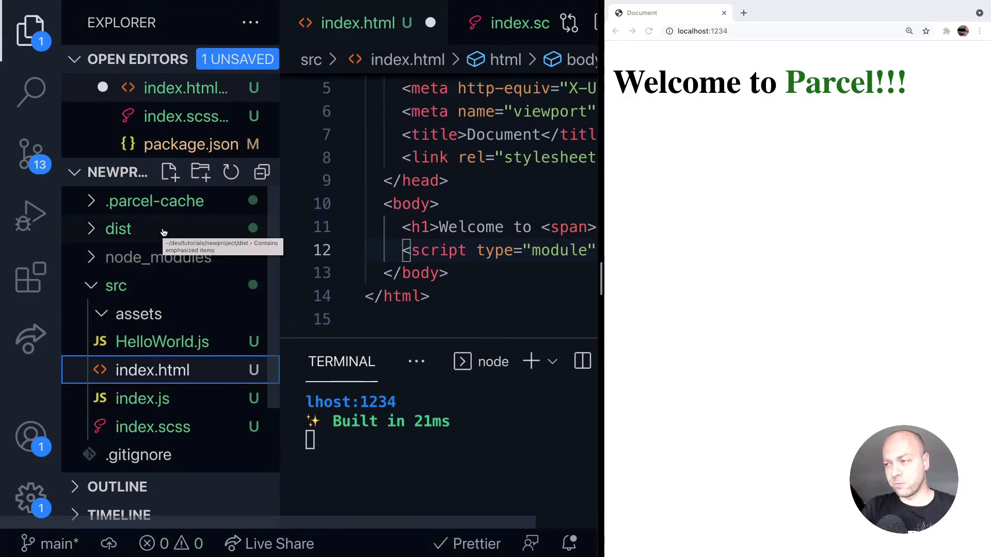
{"action": "mouse_move", "coordinate": [166, 207]}
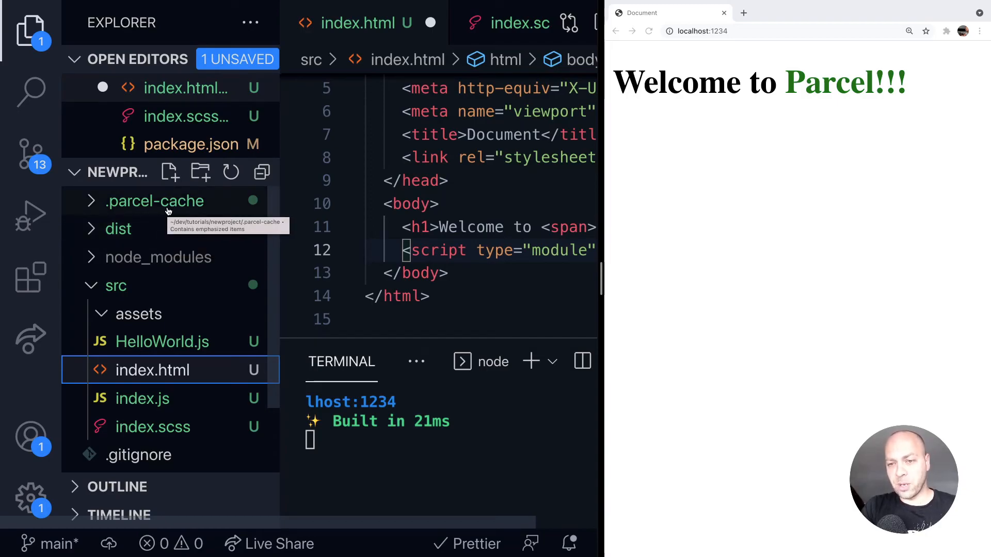
{"action": "mouse_move", "coordinate": [250, 298]}
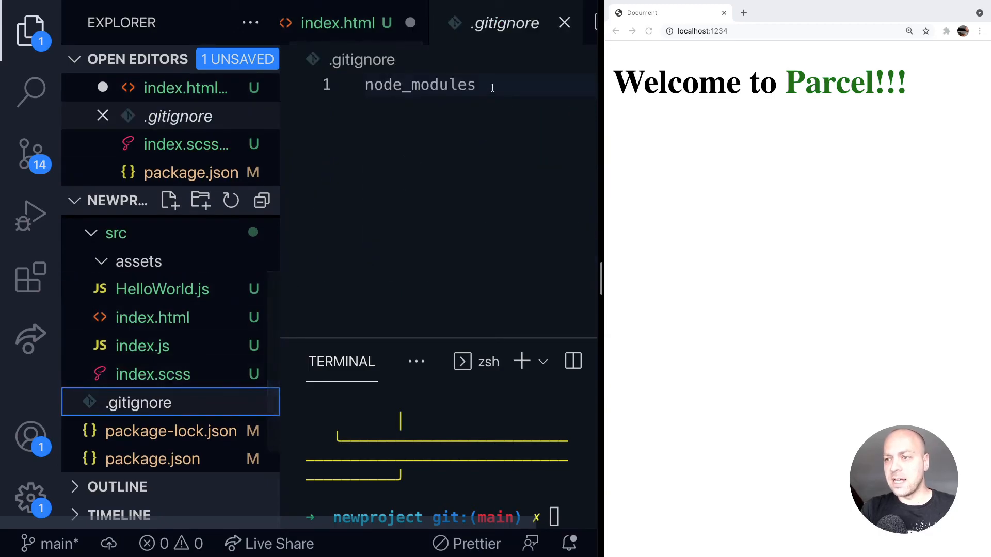
- Add .parcel-cache on a new line below node_modules in .gitignore and save
{"action": "key", "text": "Enter"}
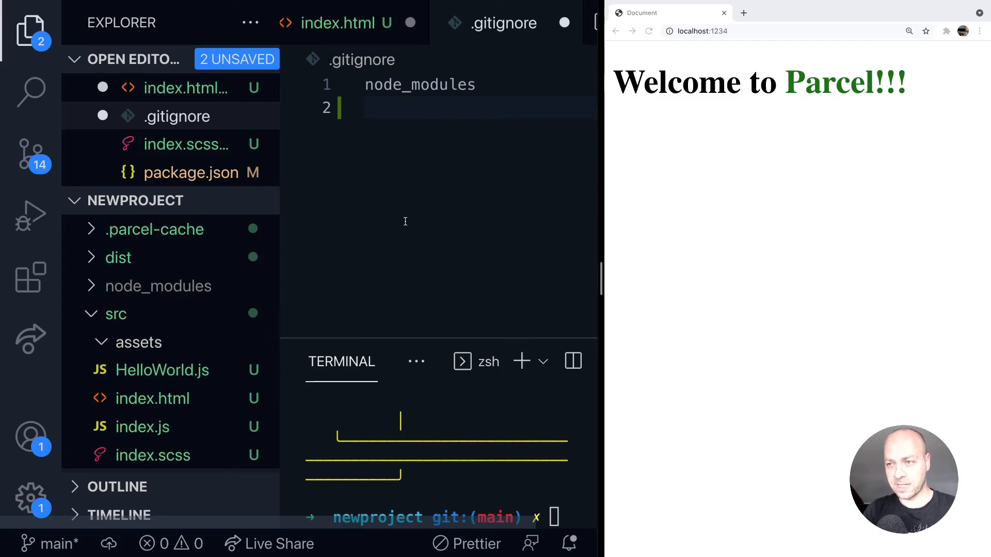
{"action": "type", "text": ".parc"}
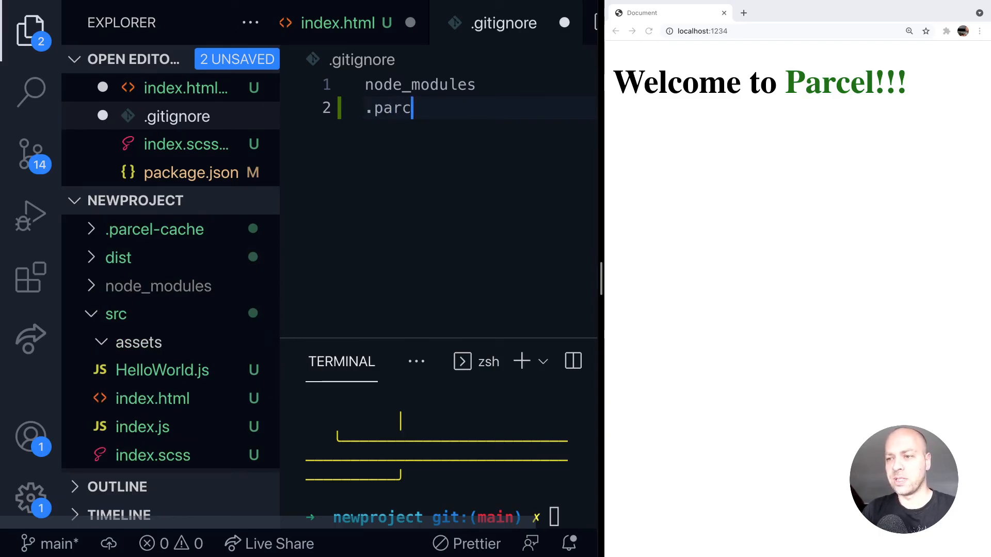
{"action": "type", "text": "el-cache"}
{"action": "type", "text": "dist"}
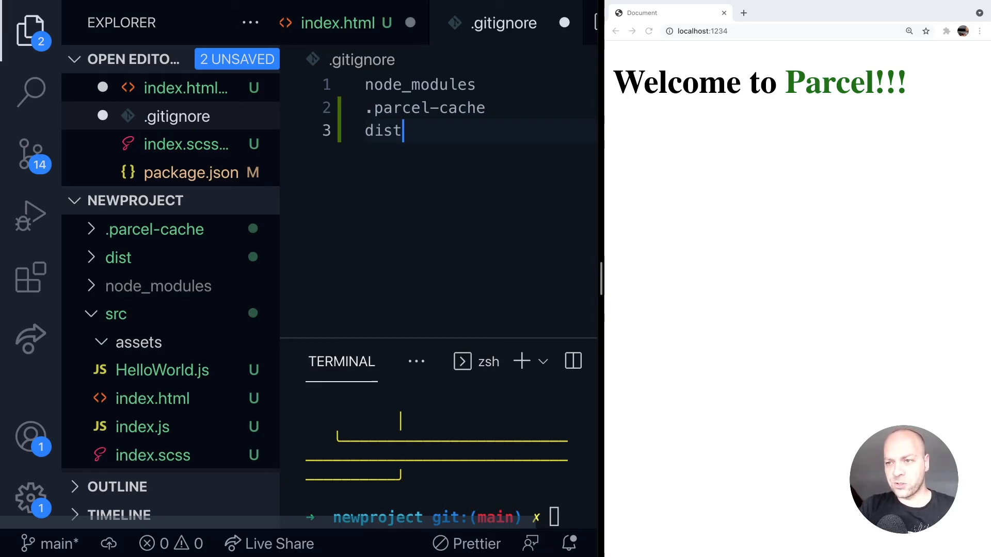
{"action": "key", "text": "Ctrl+s"}
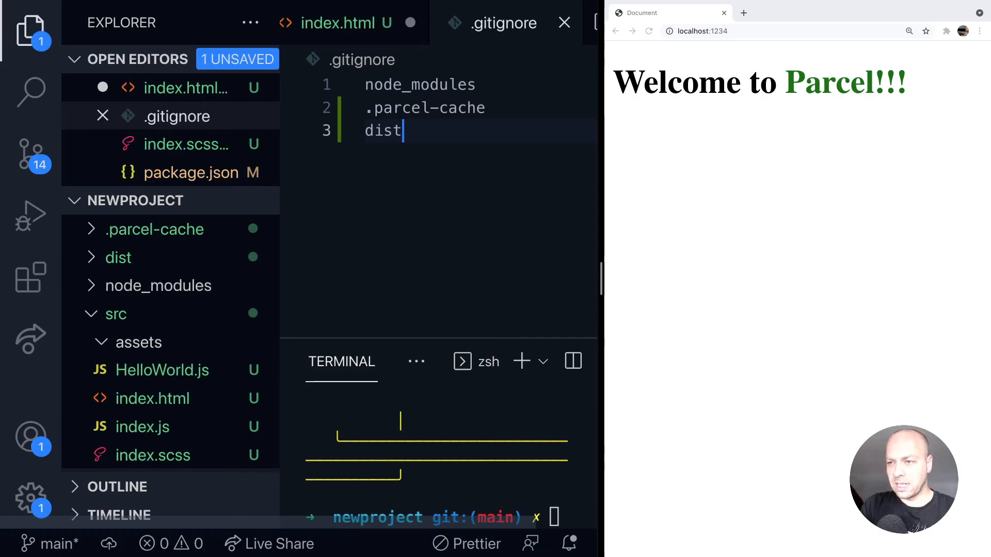